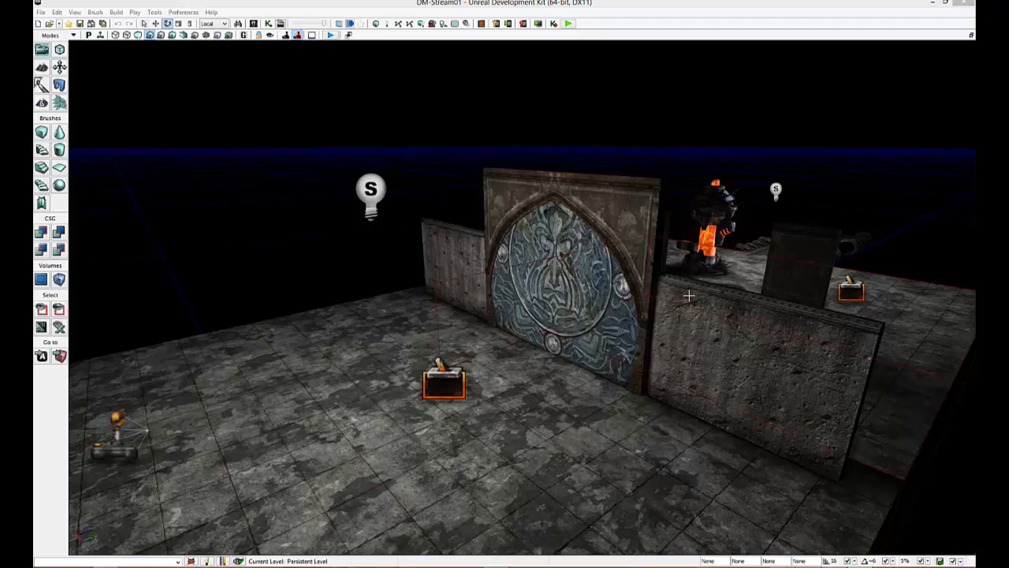
mouse_move(667, 314)
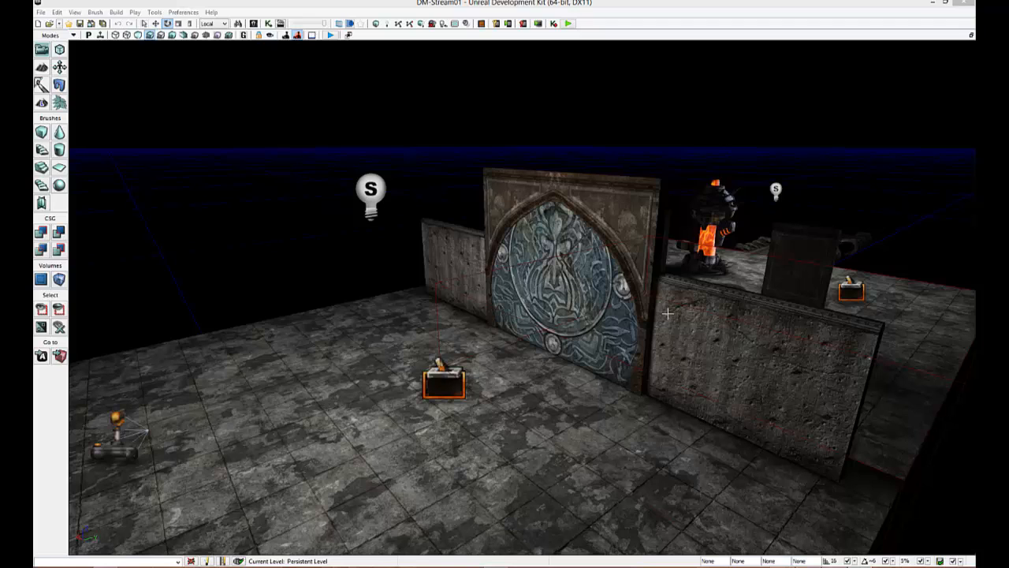
mouse_move(701, 282)
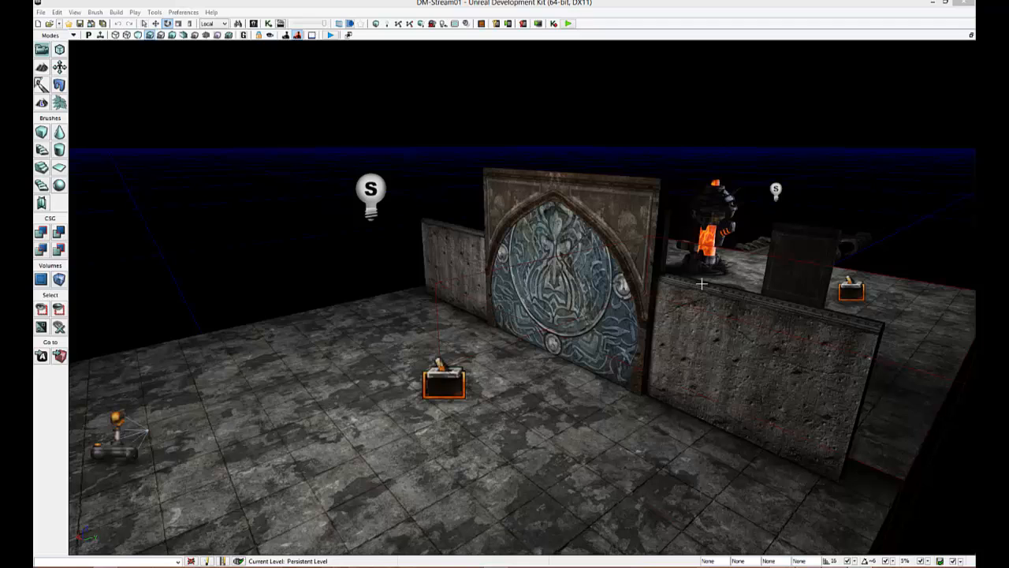
mouse_move(870, 477)
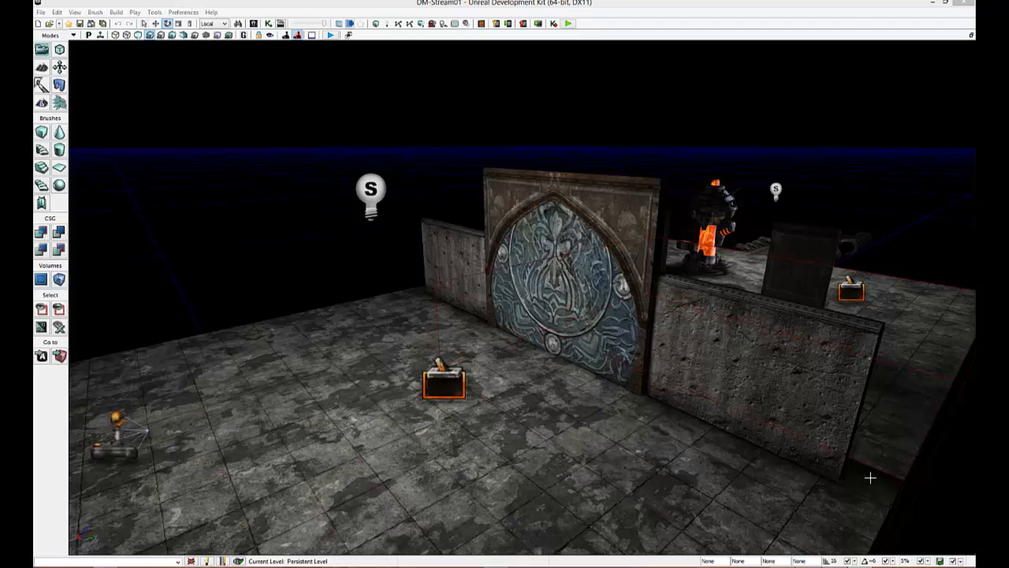
mouse_move(819, 451)
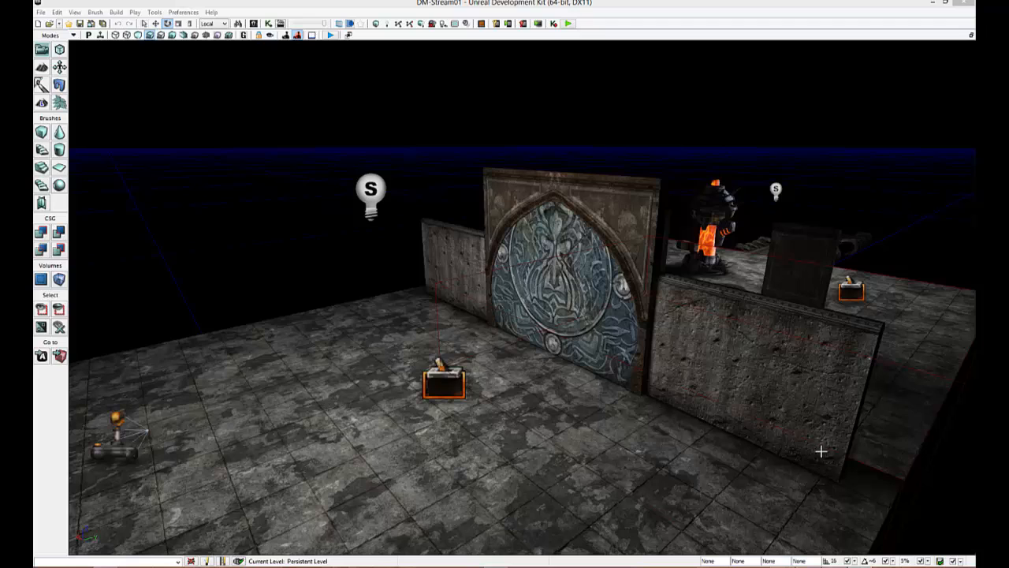
mouse_move(358, 454)
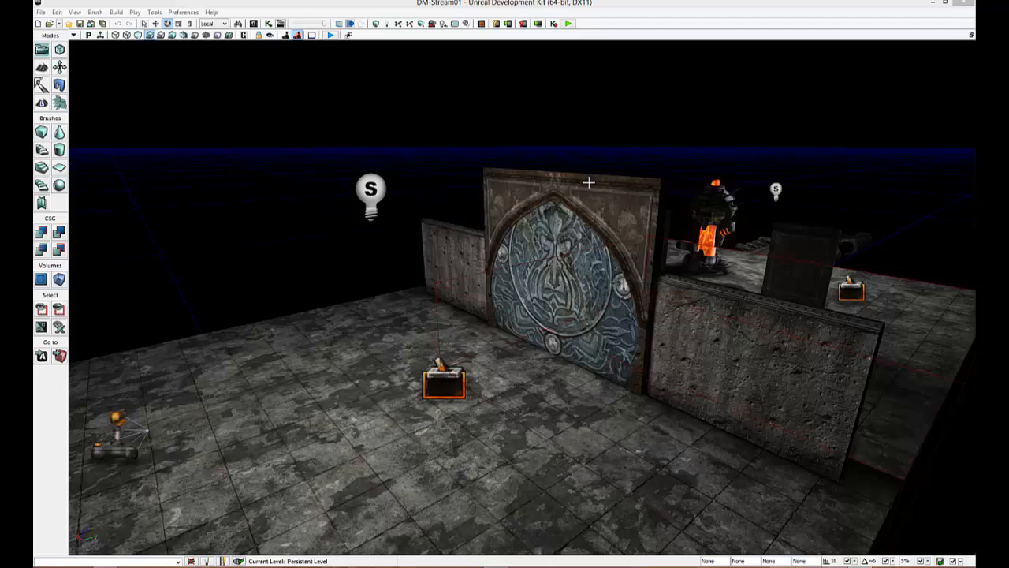
mouse_move(588, 395)
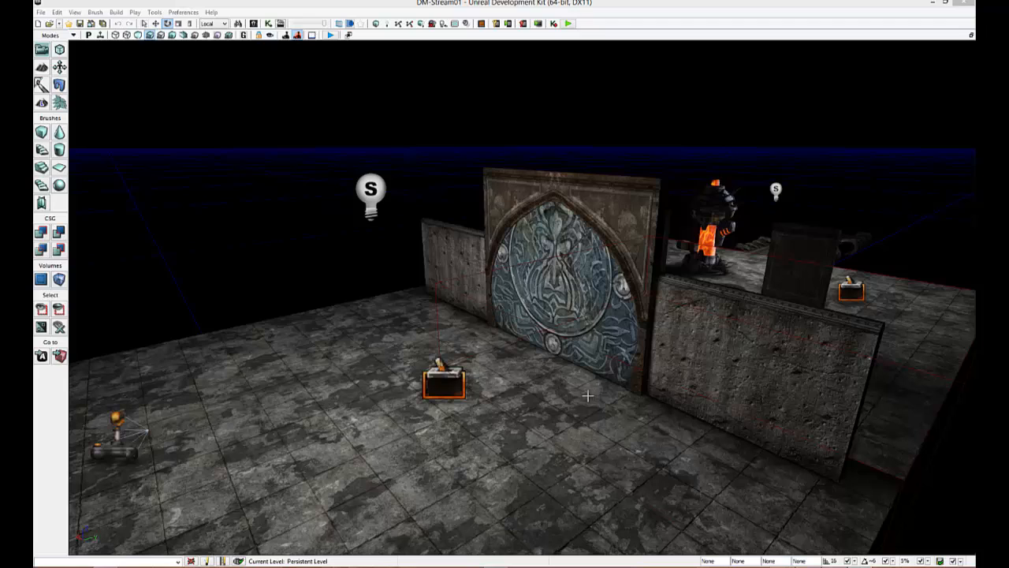
mouse_move(387, 413)
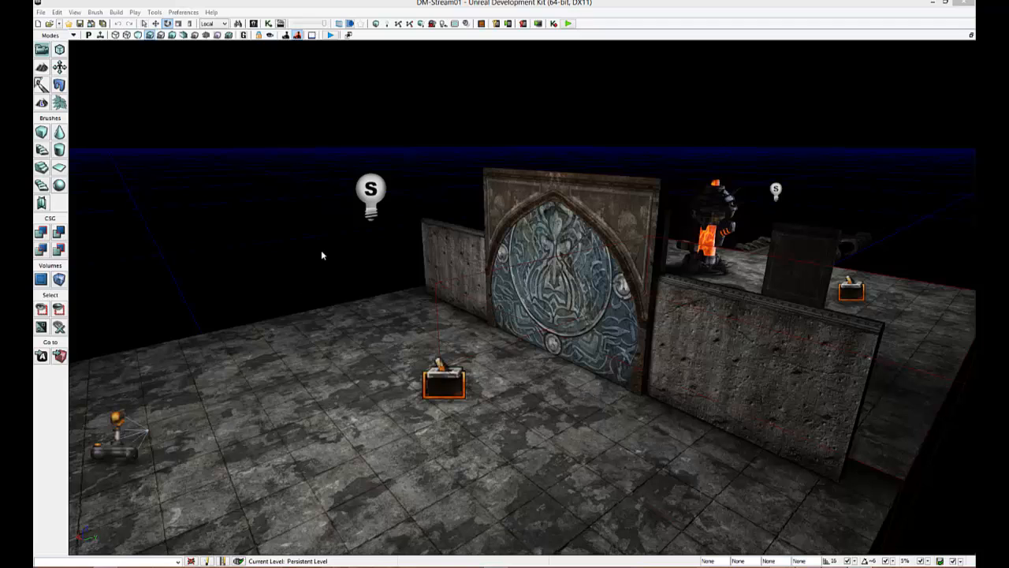
mouse_move(500, 374)
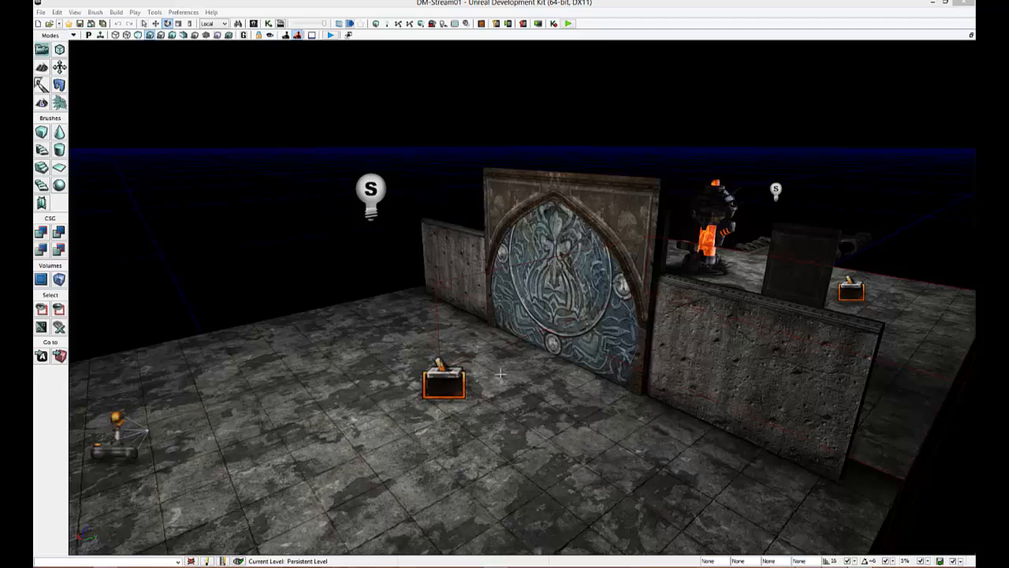
mouse_move(719, 427)
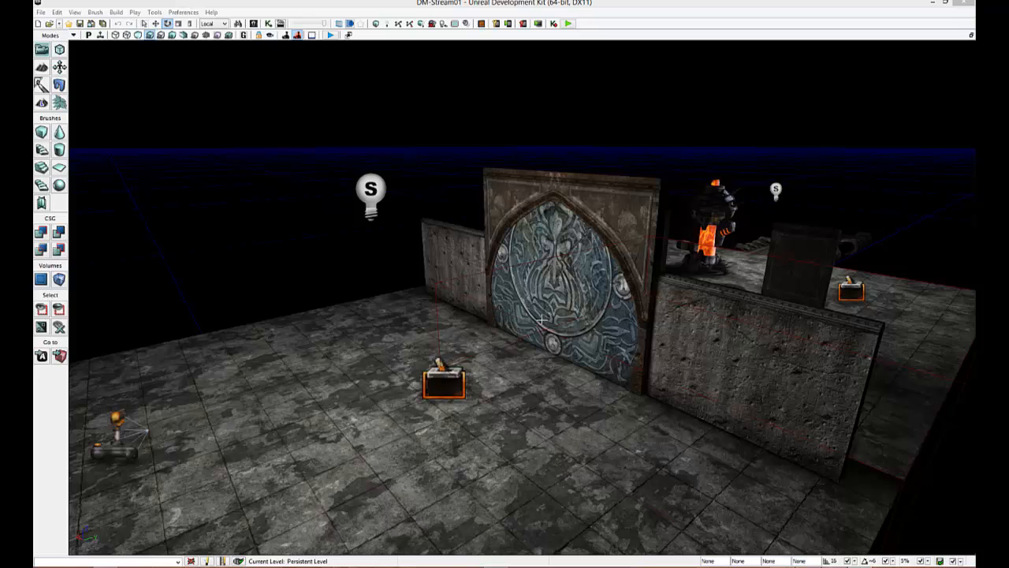
mouse_move(498, 278)
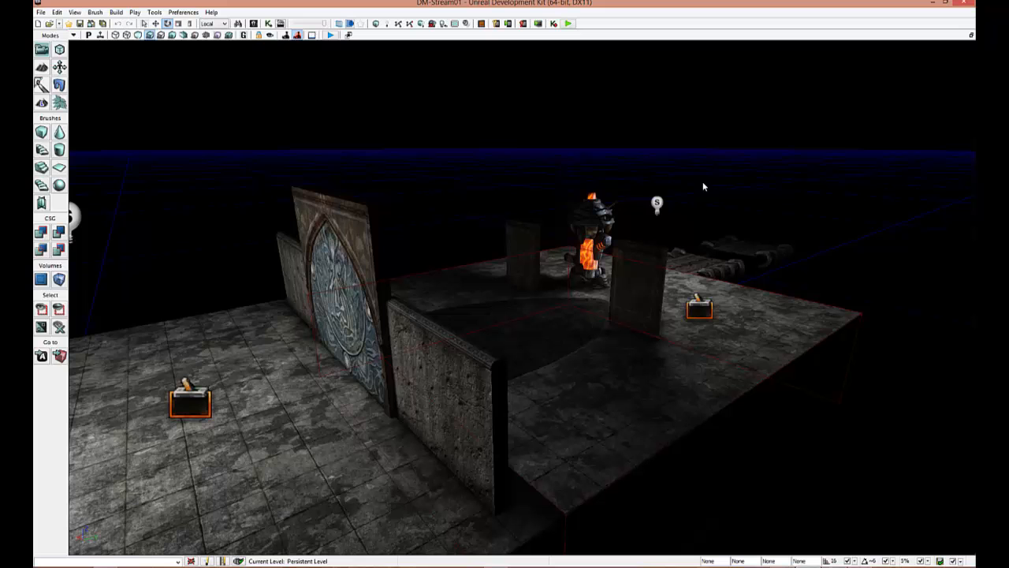
mouse_move(647, 175)
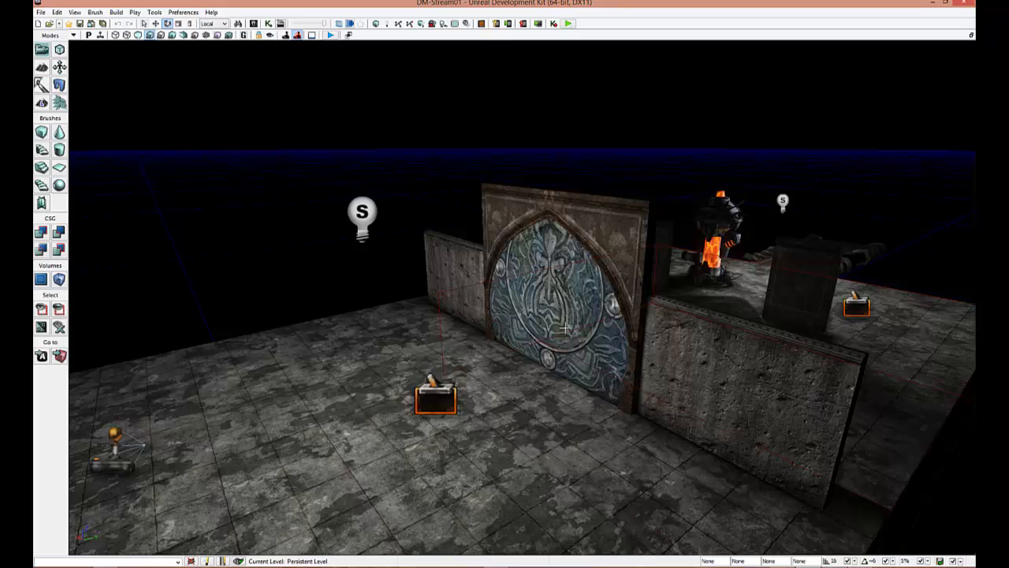
mouse_move(455, 316)
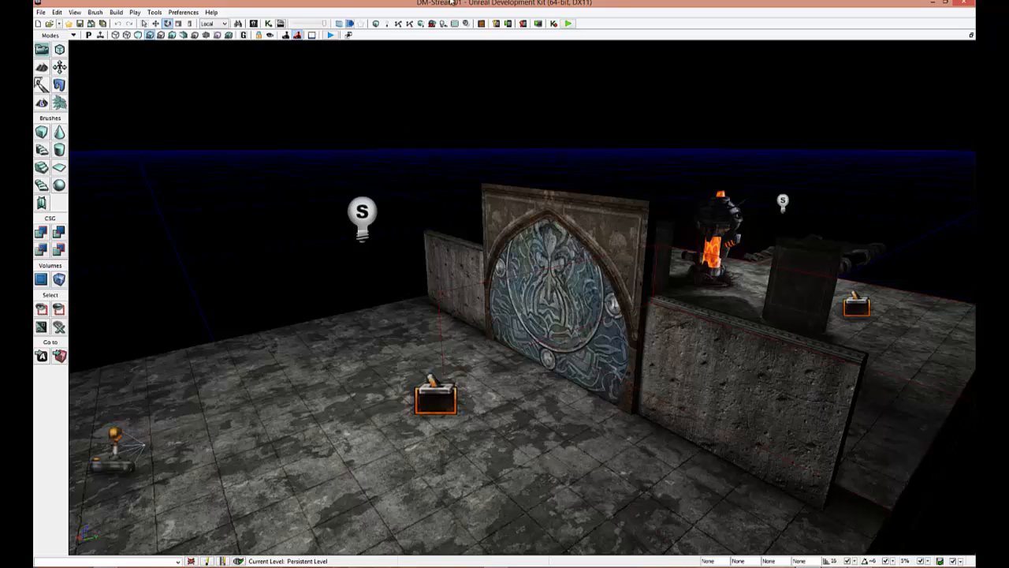
Step: Load DM-Stream02 from recent files, then reopen the DM-Stream01 persistent map
left_click(40, 11)
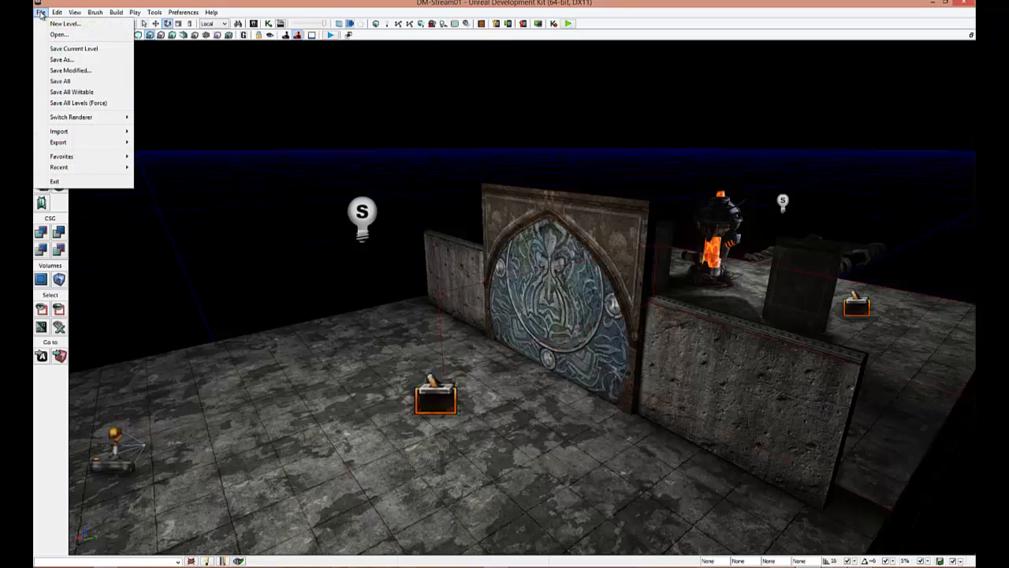
mouse_move(58, 167)
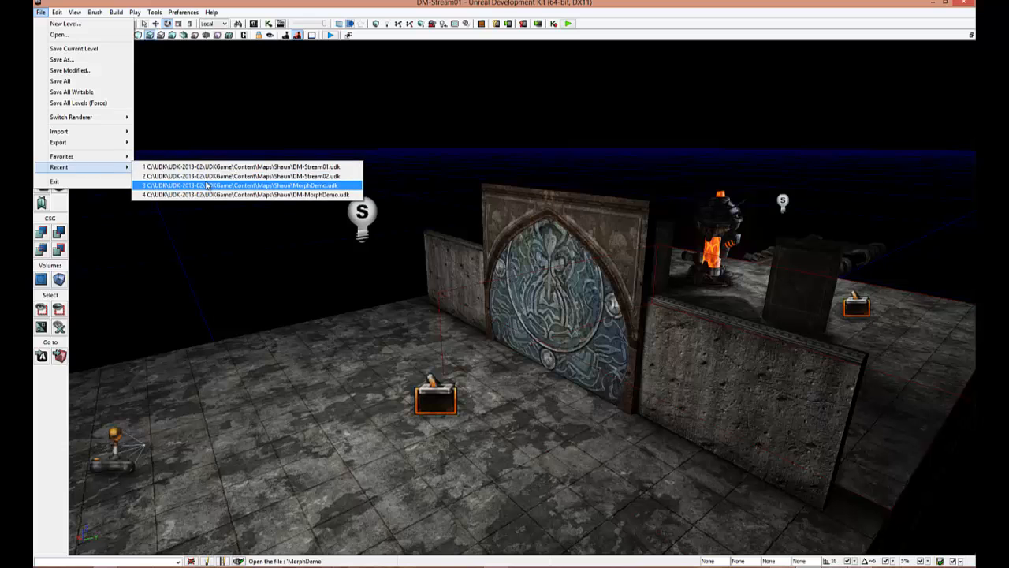
left_click(250, 175)
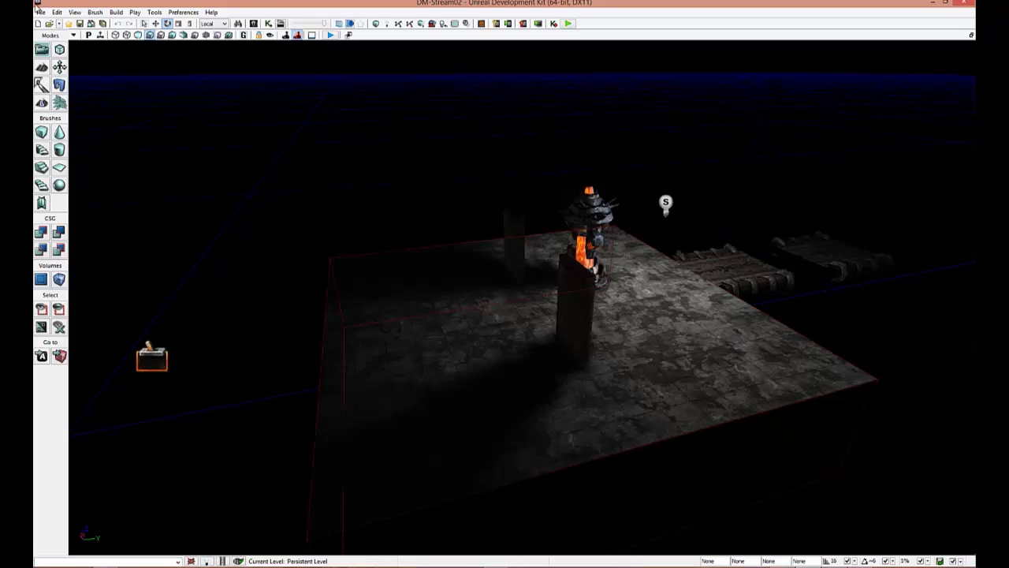
left_click(39, 11)
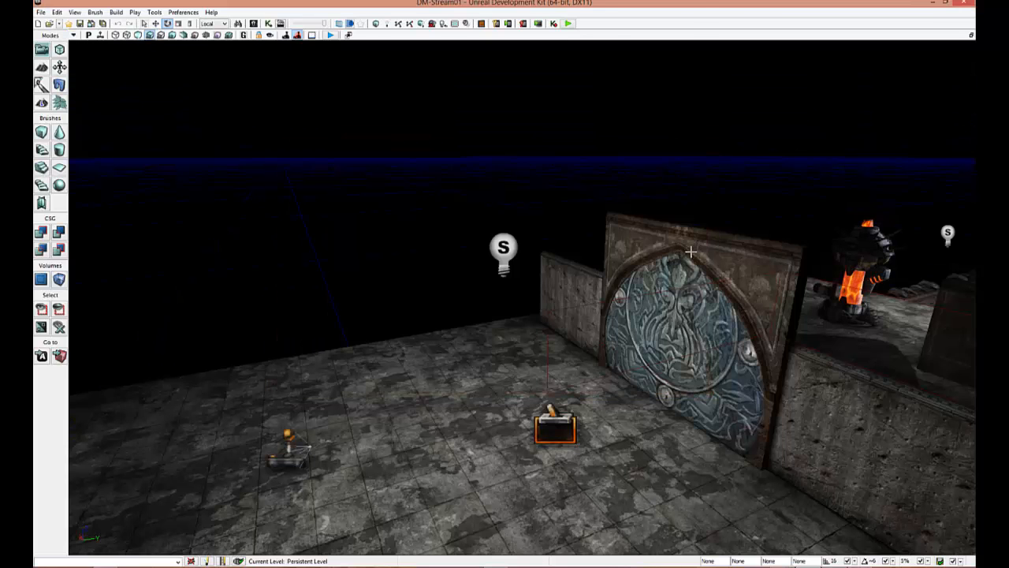
left_click(330, 35)
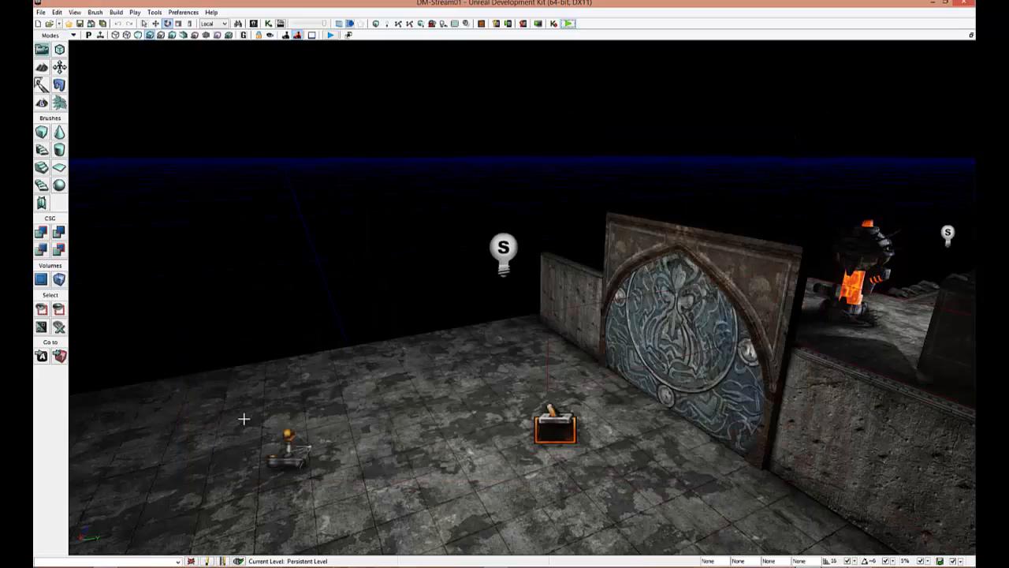
left_click(329, 35)
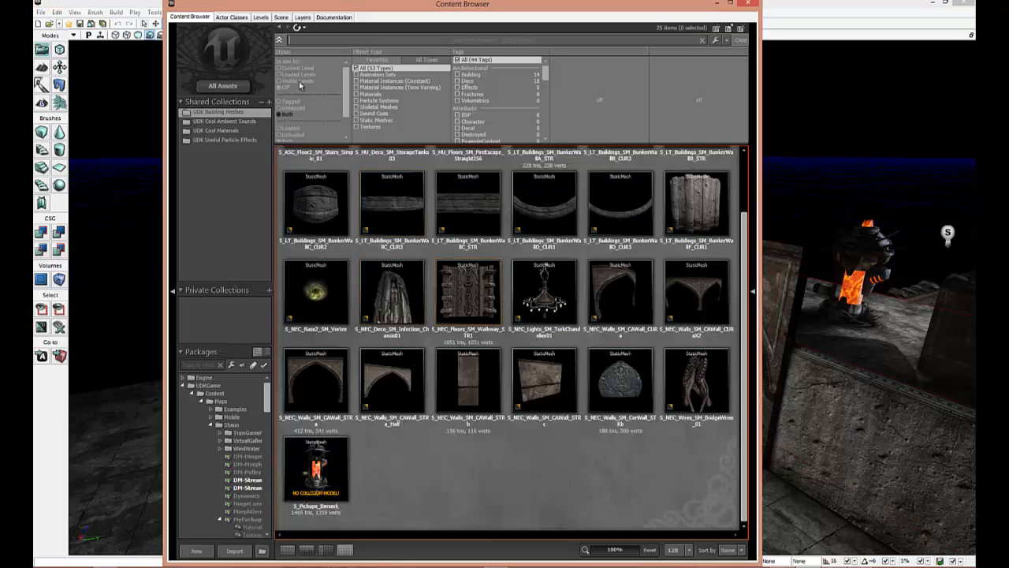
Step: Show the Levels list with the Persistent Level (10 actors) and DM-Stream02 (8 actors)
left_click(260, 16)
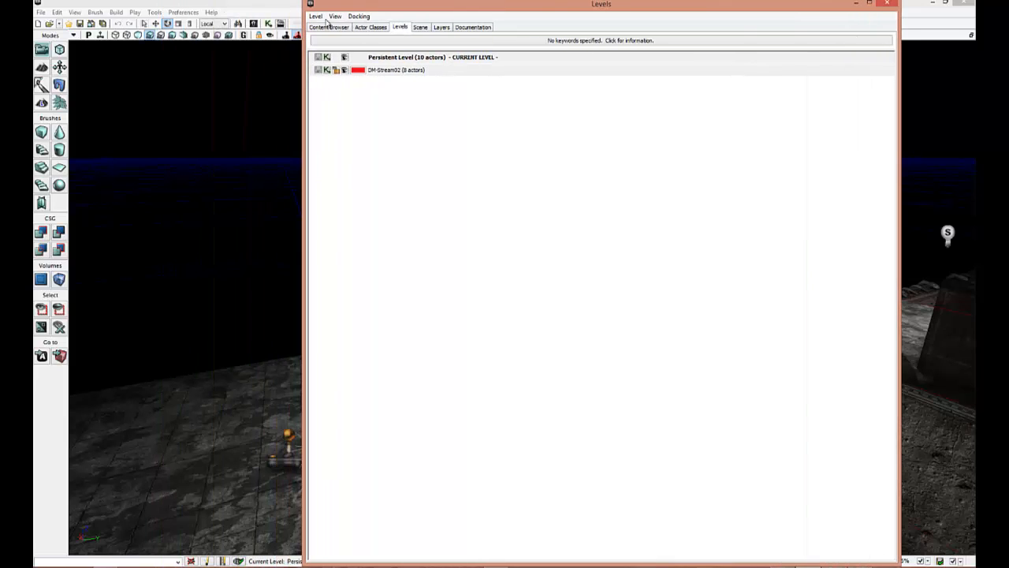
Step: Check View > Browser Windows, then bring up the Level menu in the Levels browser
left_click(74, 12)
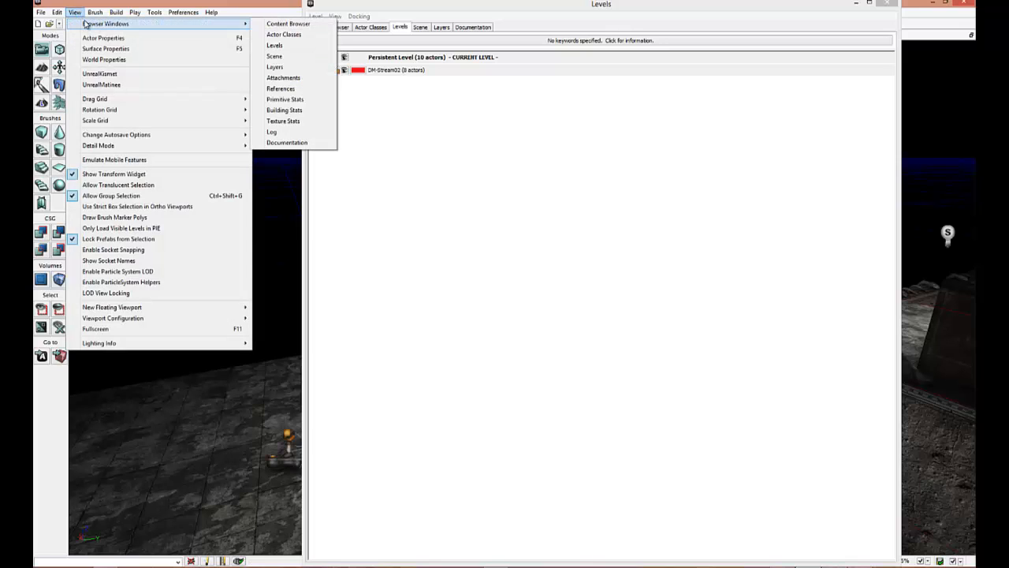
mouse_move(275, 66)
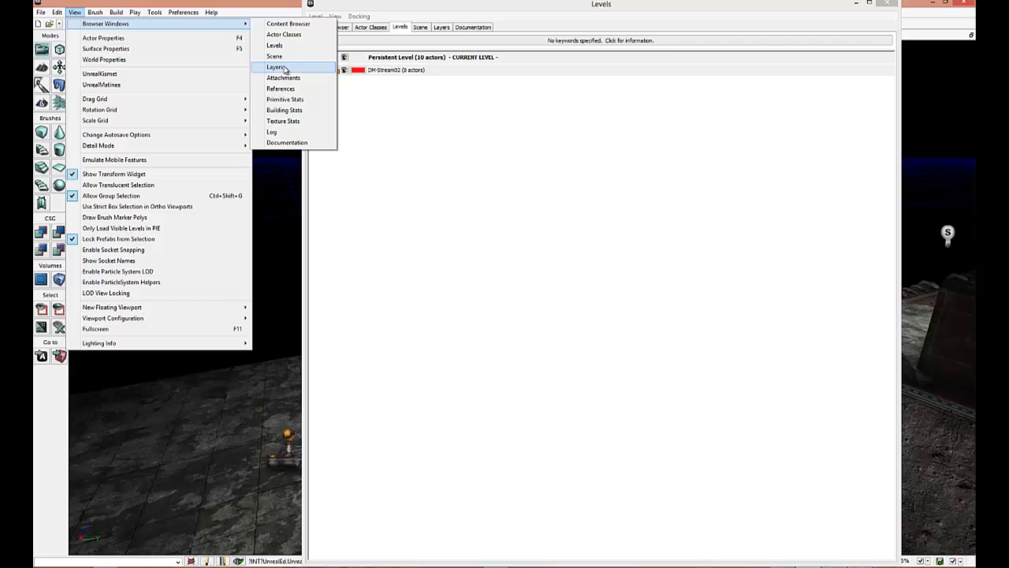
mouse_move(275, 45)
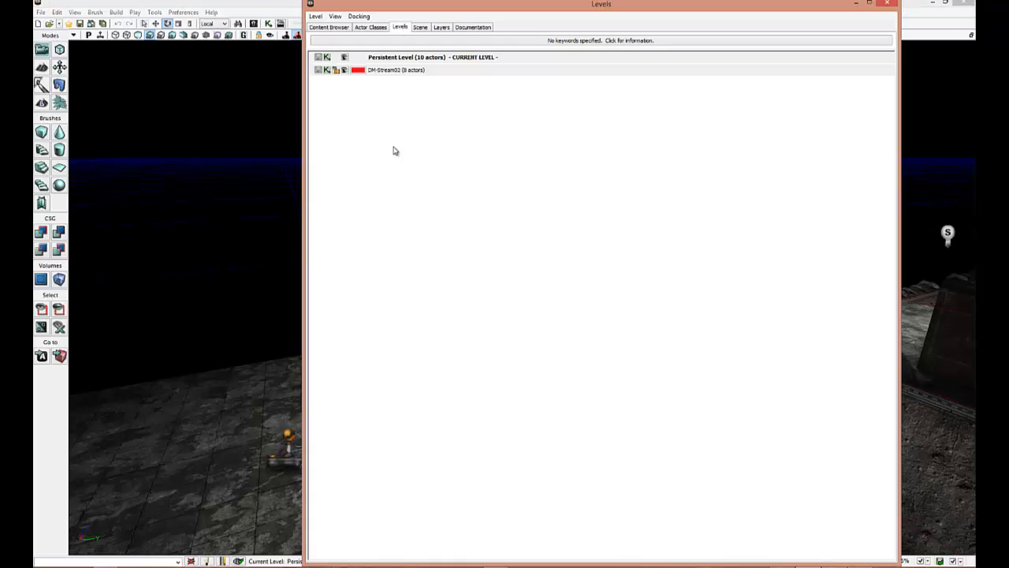
left_click(315, 16)
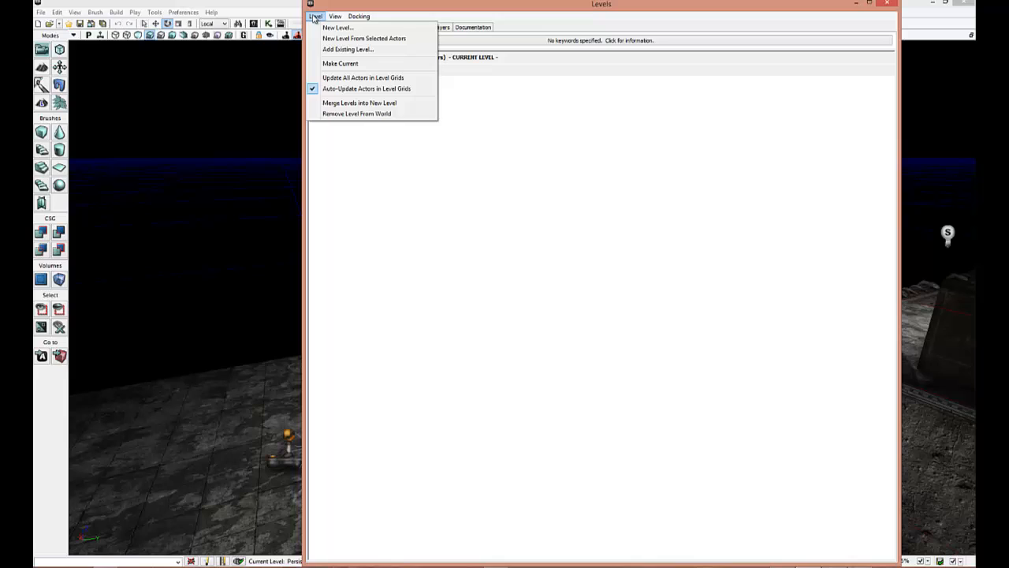
Step: Cancel the Add Existing Level dialog and remove DM-Stream02 from the world
left_click(348, 49)
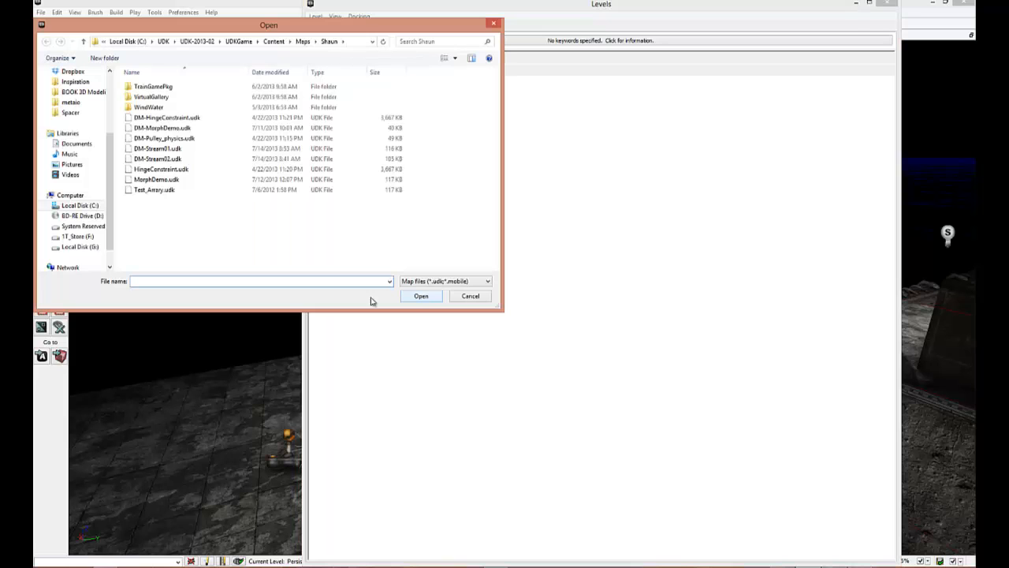
left_click(158, 148)
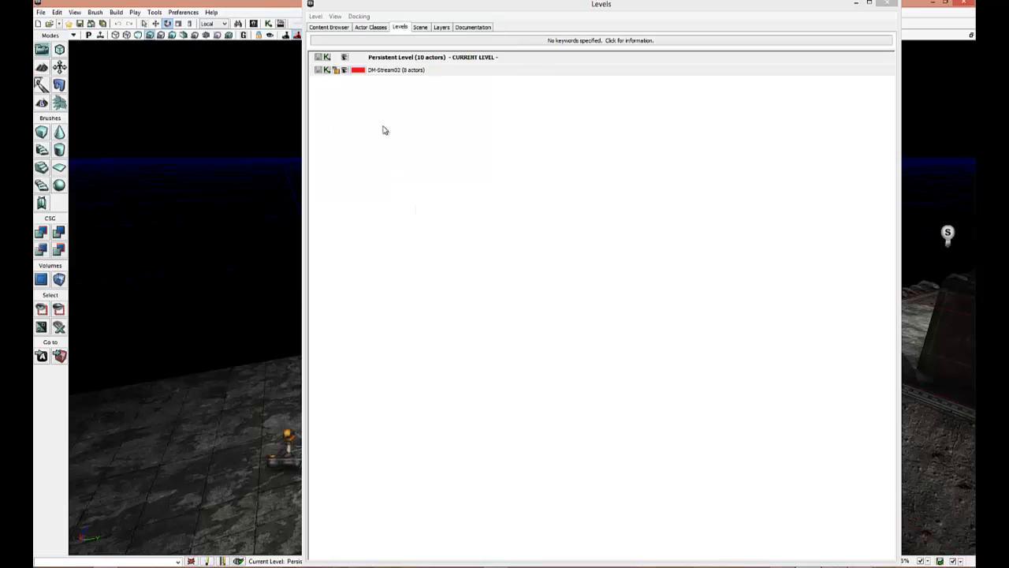
left_click(315, 15)
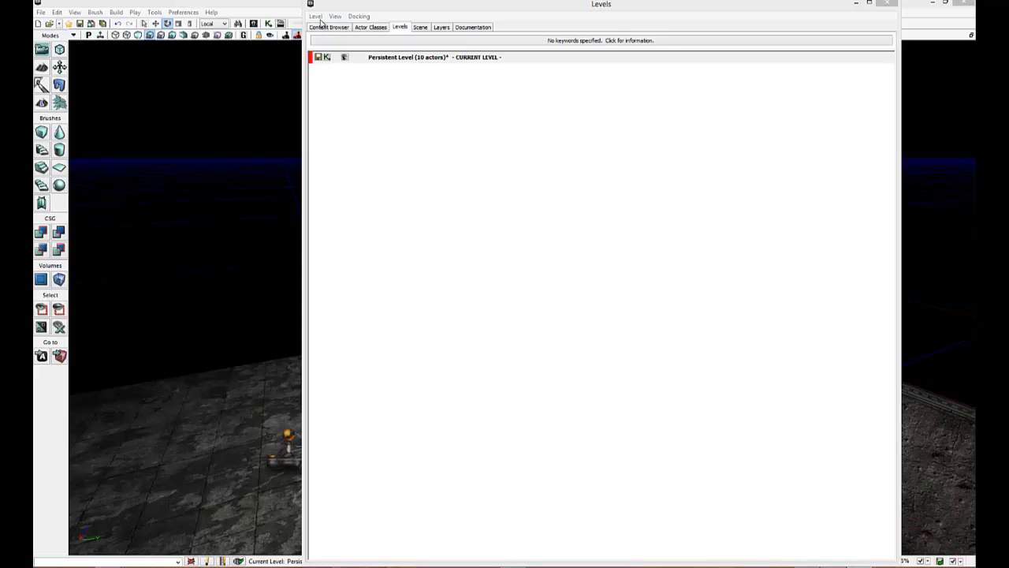
left_click(315, 15)
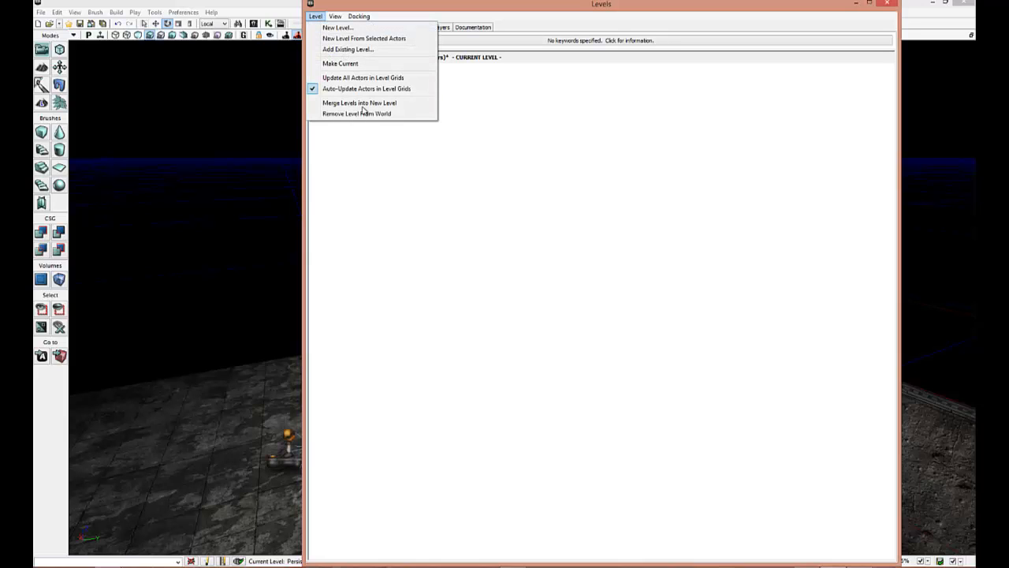
mouse_move(366, 113)
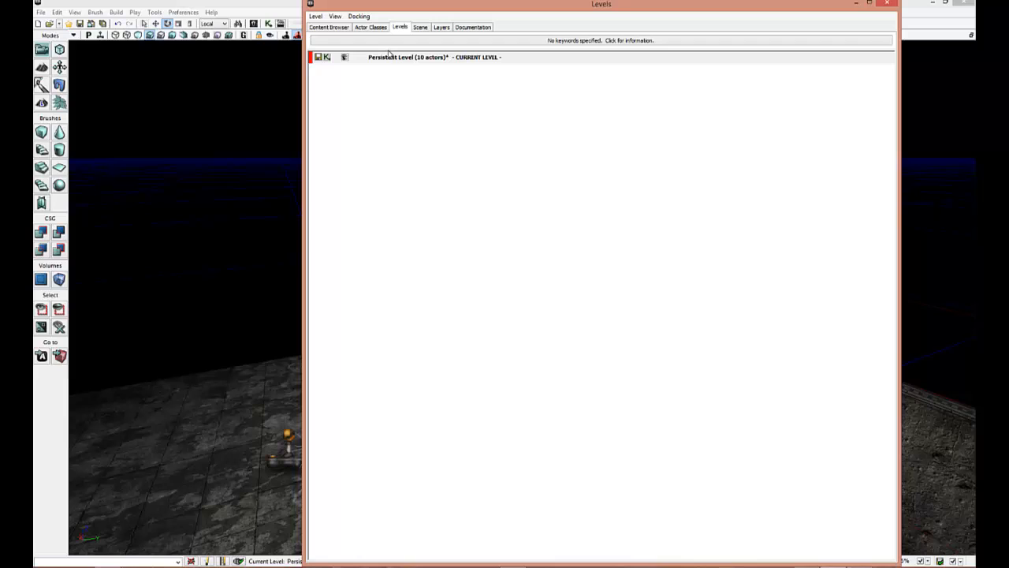
mouse_move(412, 132)
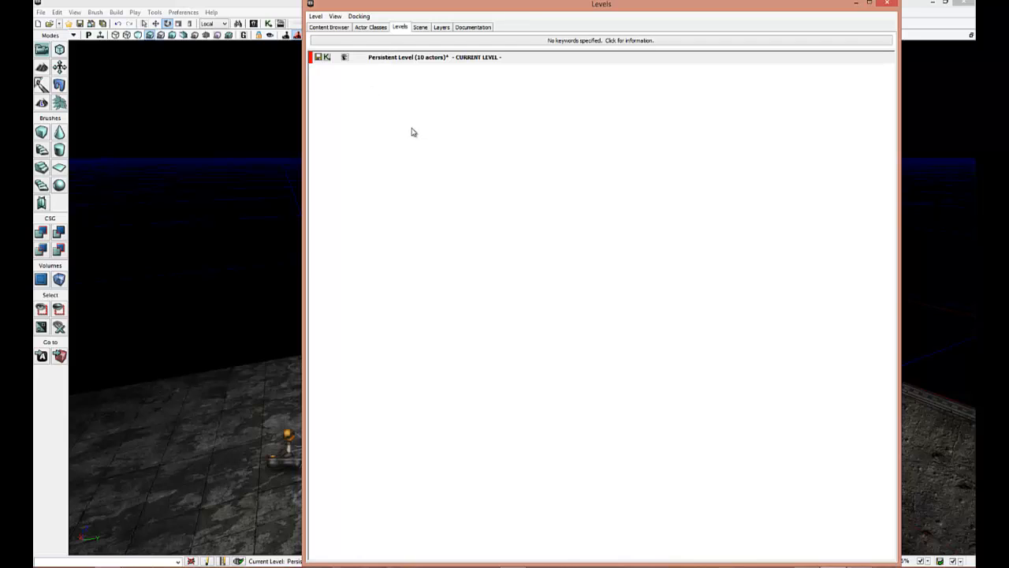
Step: Add DM-Stream02.udk as an existing level with Kismet as its streaming method
left_click(316, 16)
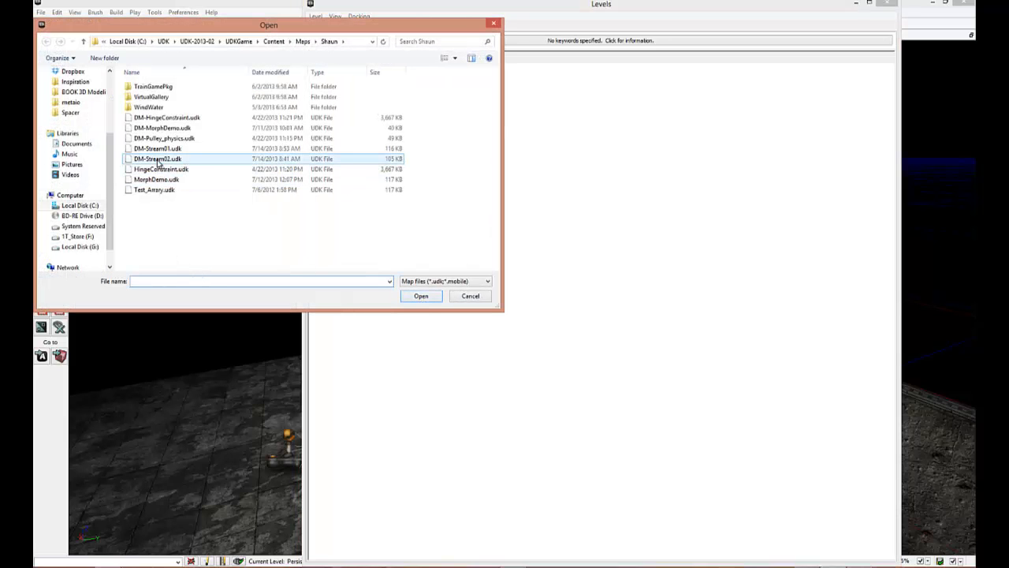
left_click(421, 295)
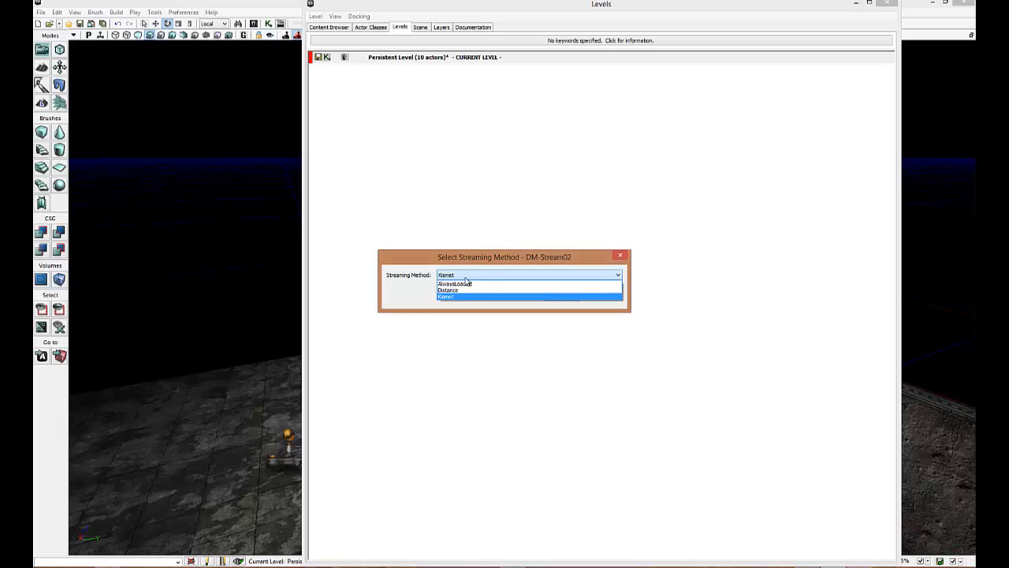
mouse_move(491, 292)
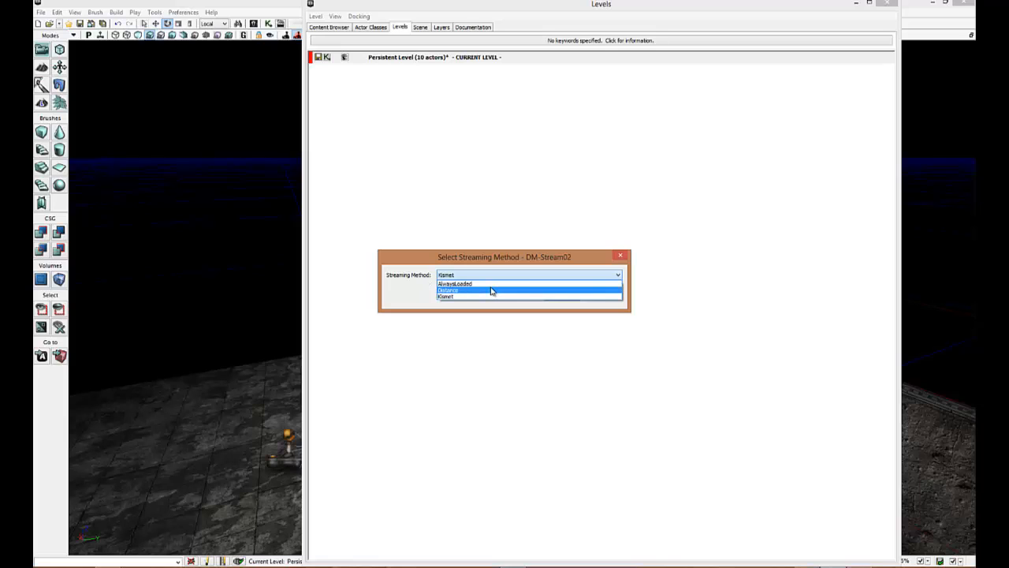
mouse_move(491, 297)
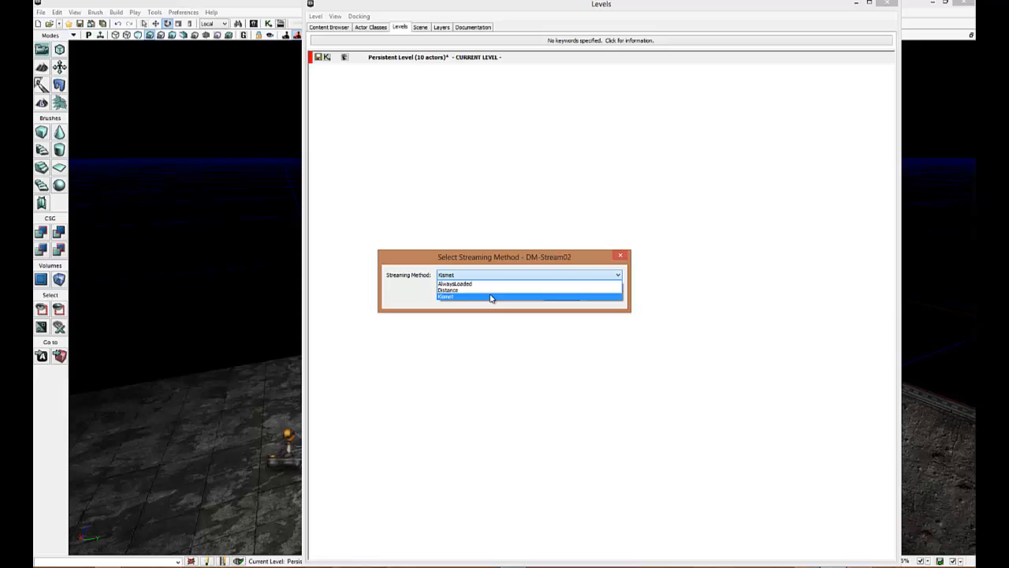
mouse_move(490, 298)
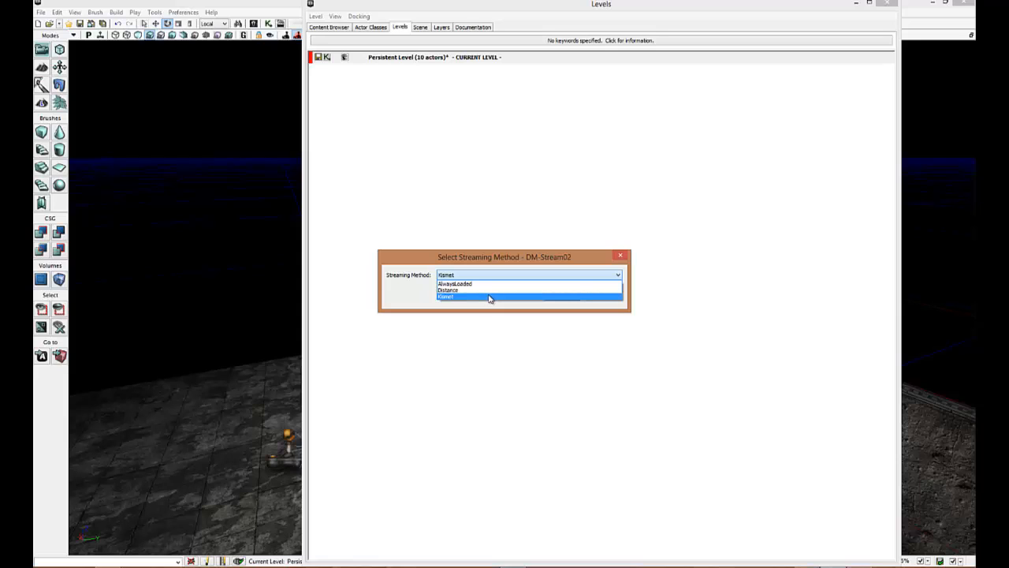
left_click(447, 297)
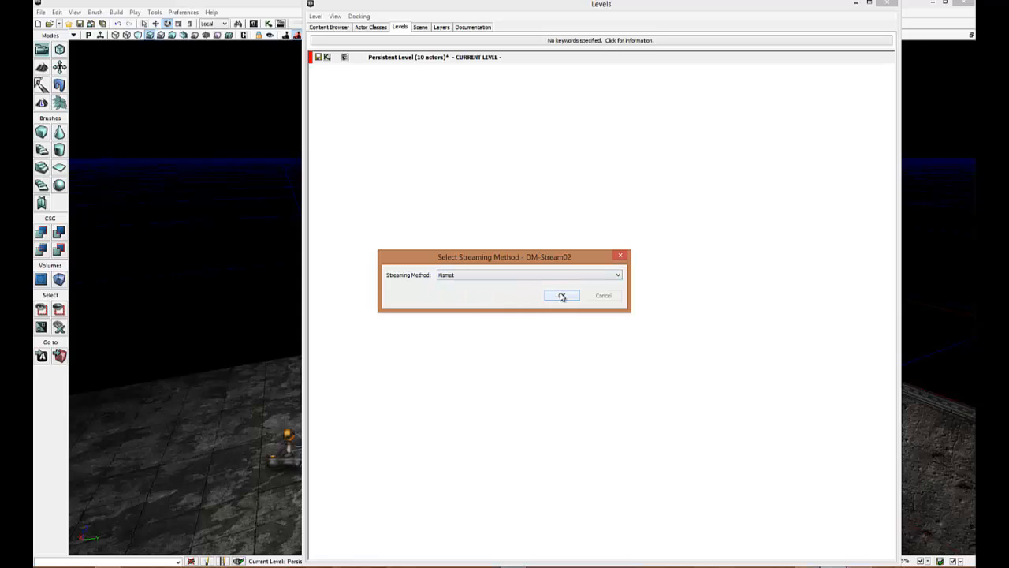
left_click(562, 296)
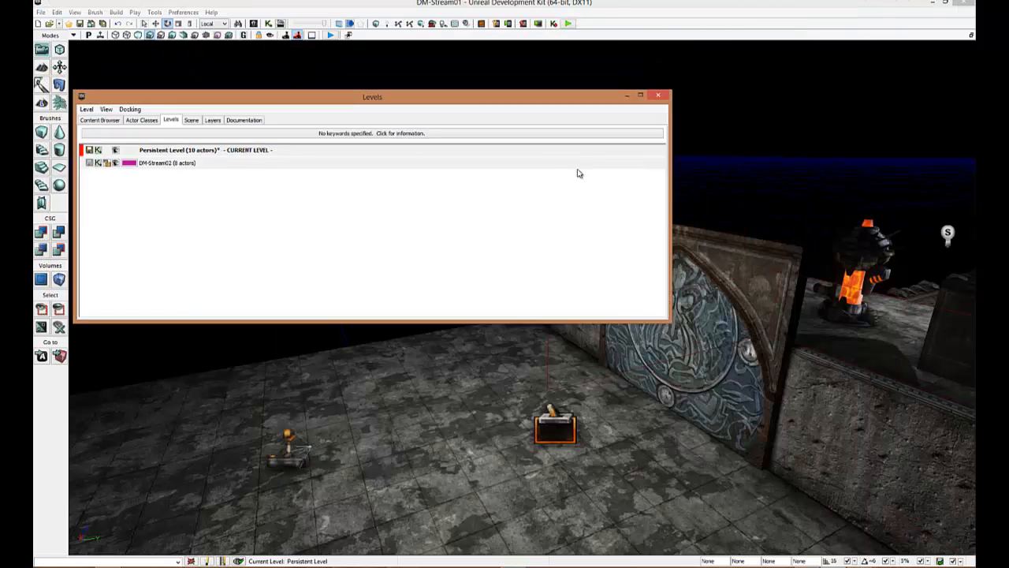
Step: Bring up the Kismet Main_Sequence showing the trigger-to-Matinee wiring
left_click_drag(373, 97, 431, 174)
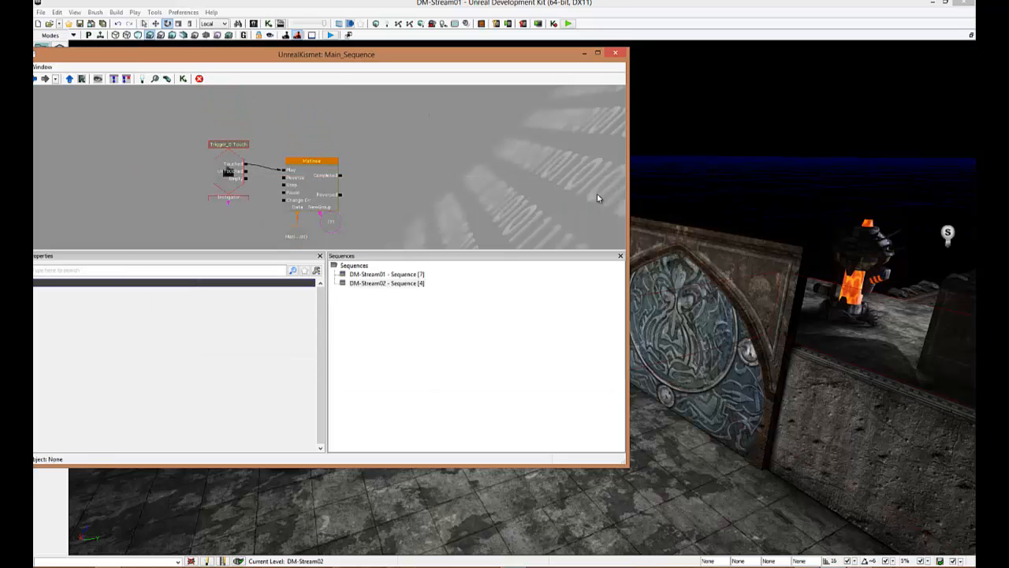
mouse_move(326, 153)
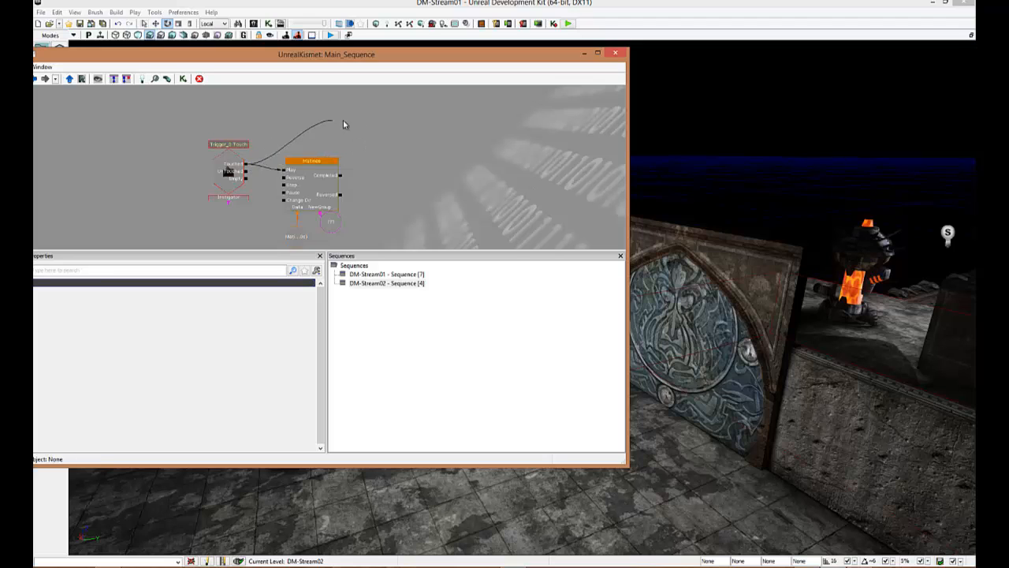
Step: Add a Level > Stream Level action, wire Touched to Load and name its level DM-Stream02
right_click(344, 123)
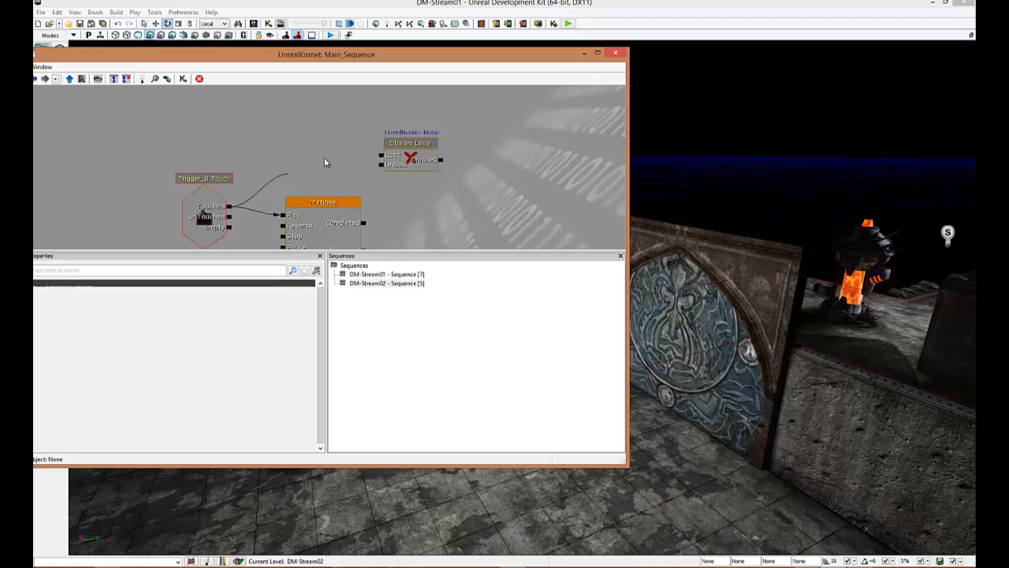
left_click(410, 154)
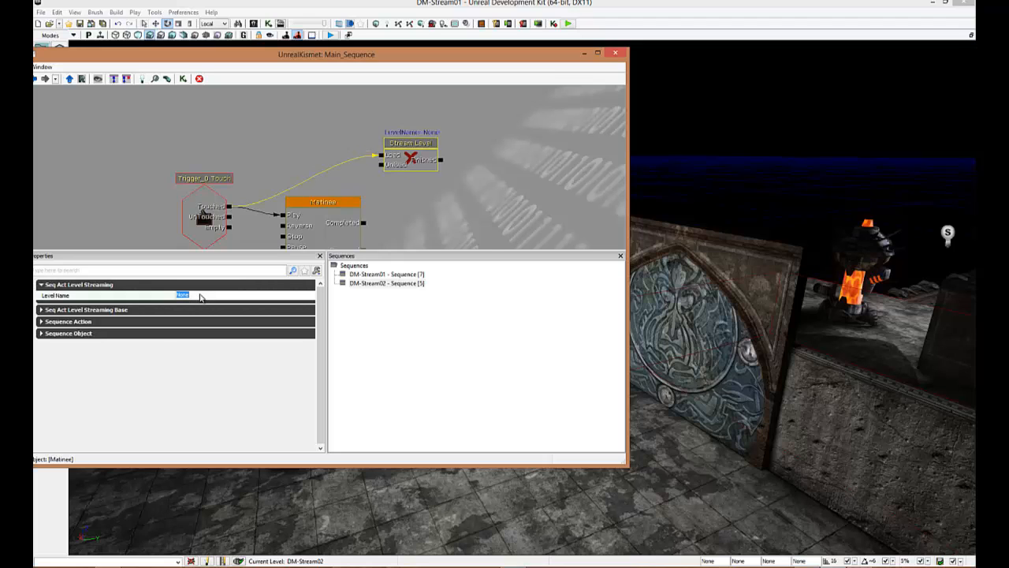
type("Dm")
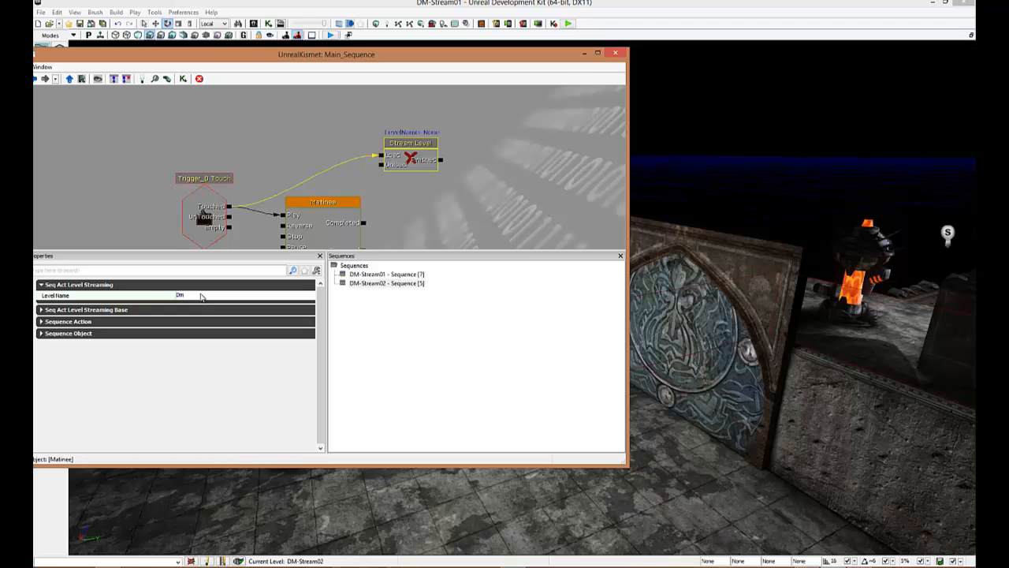
type("DM-stream02")
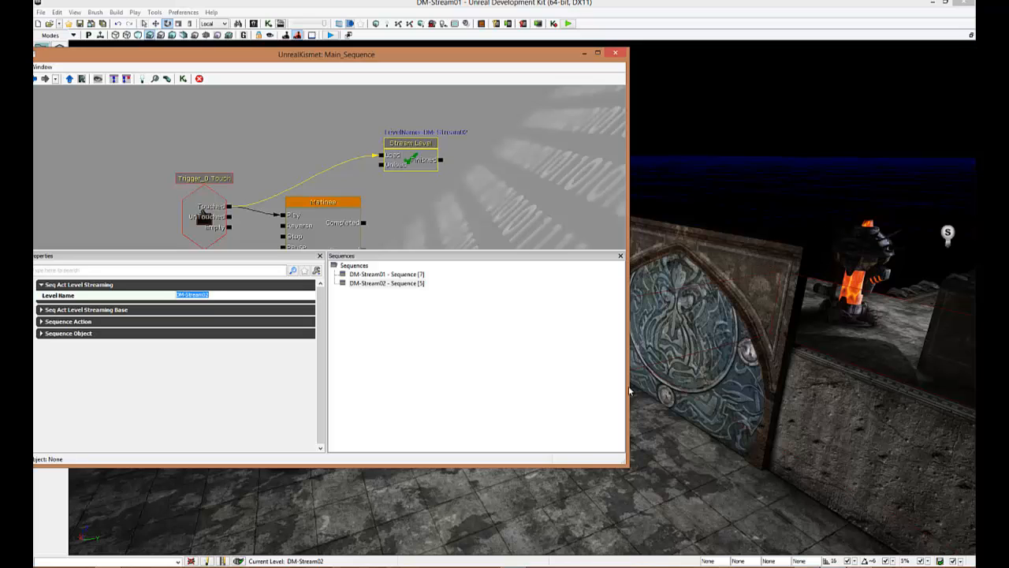
mouse_move(495, 252)
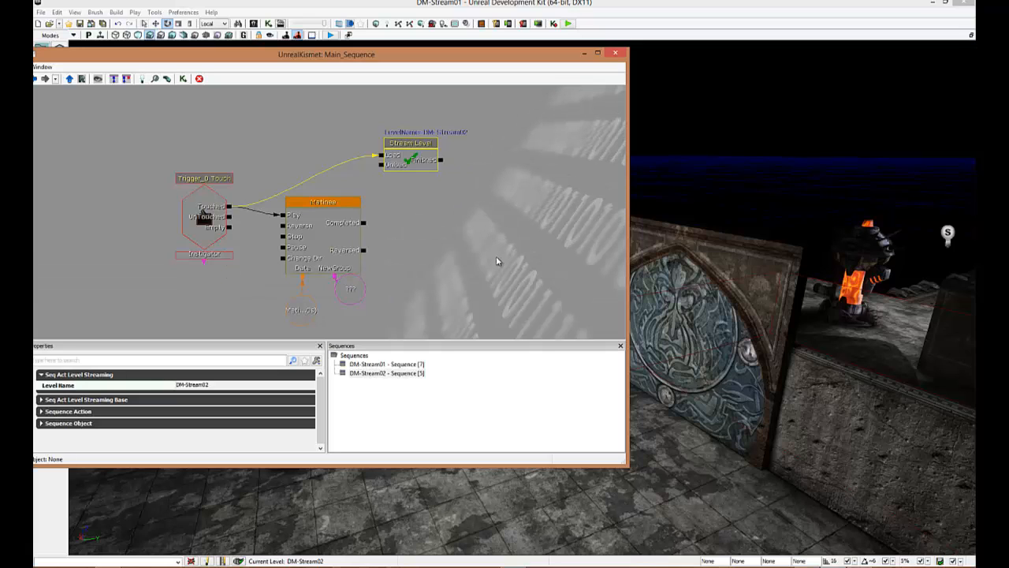
mouse_move(509, 268)
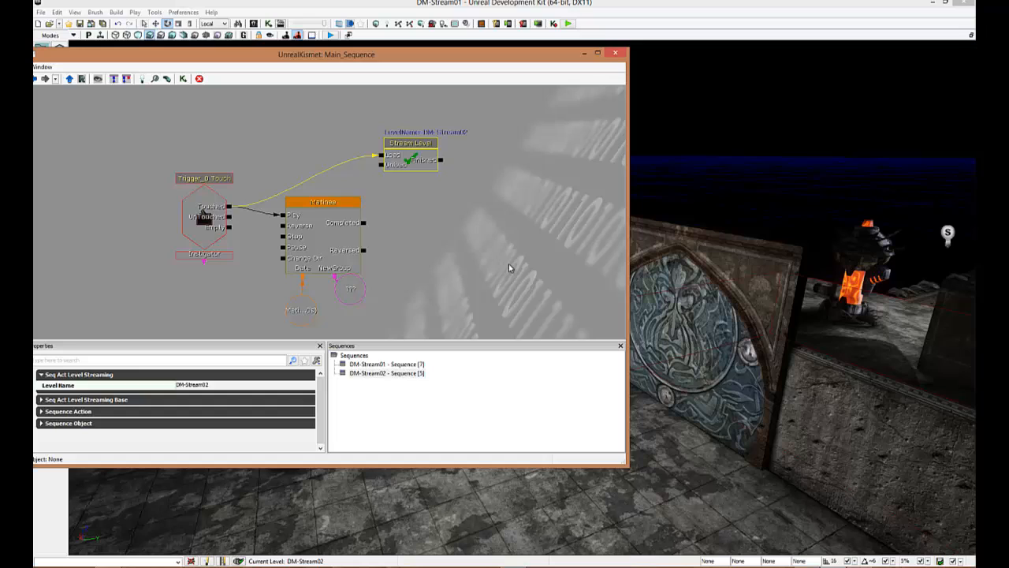
mouse_move(923, 336)
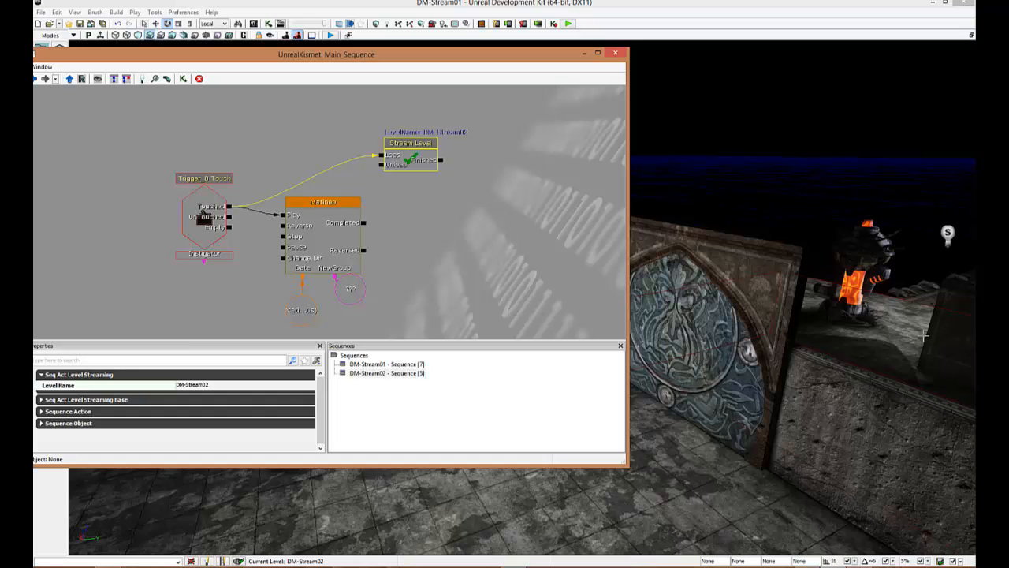
mouse_move(426, 440)
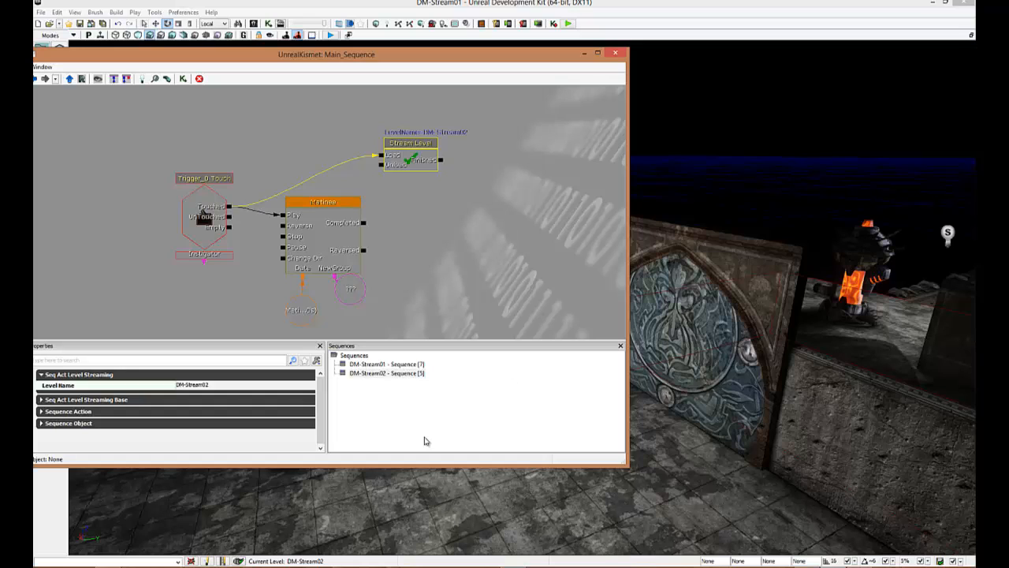
mouse_move(410, 512)
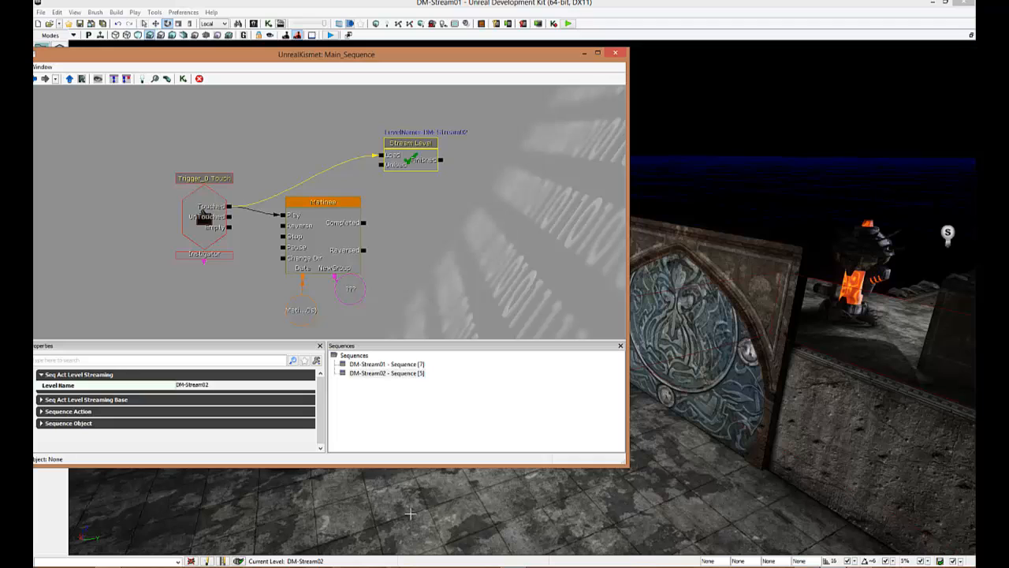
mouse_move(405, 508)
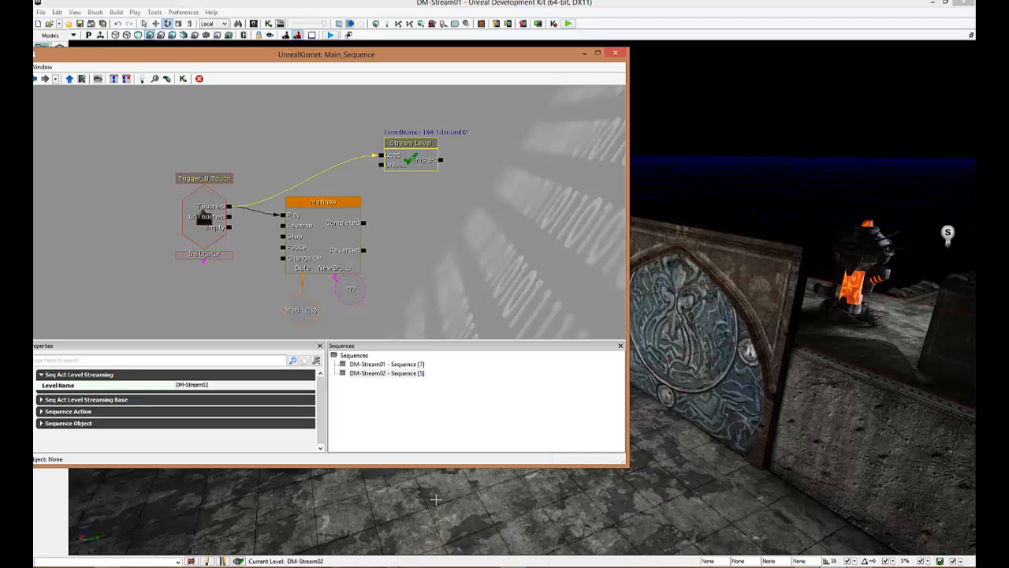
mouse_move(448, 433)
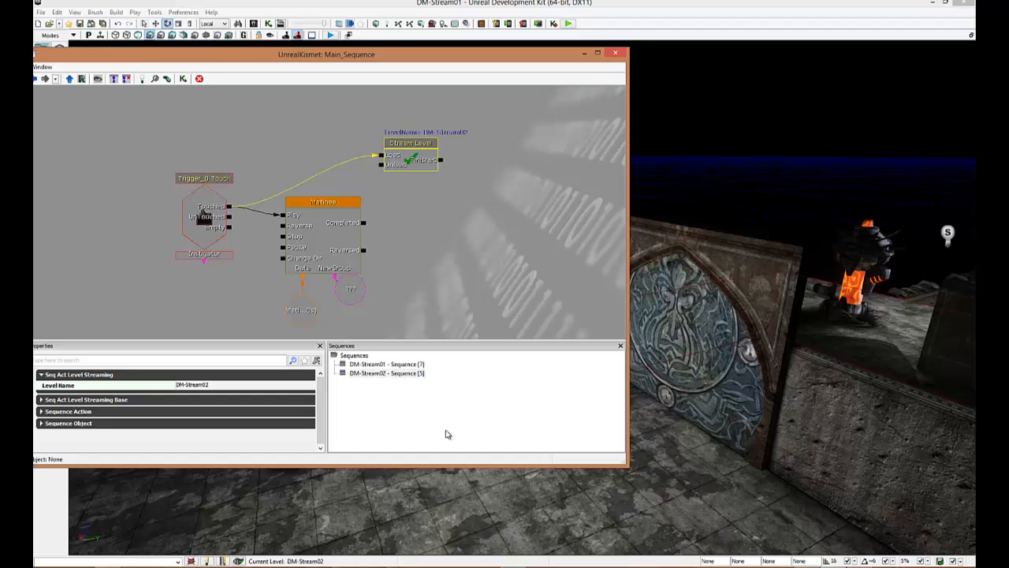
mouse_move(390, 404)
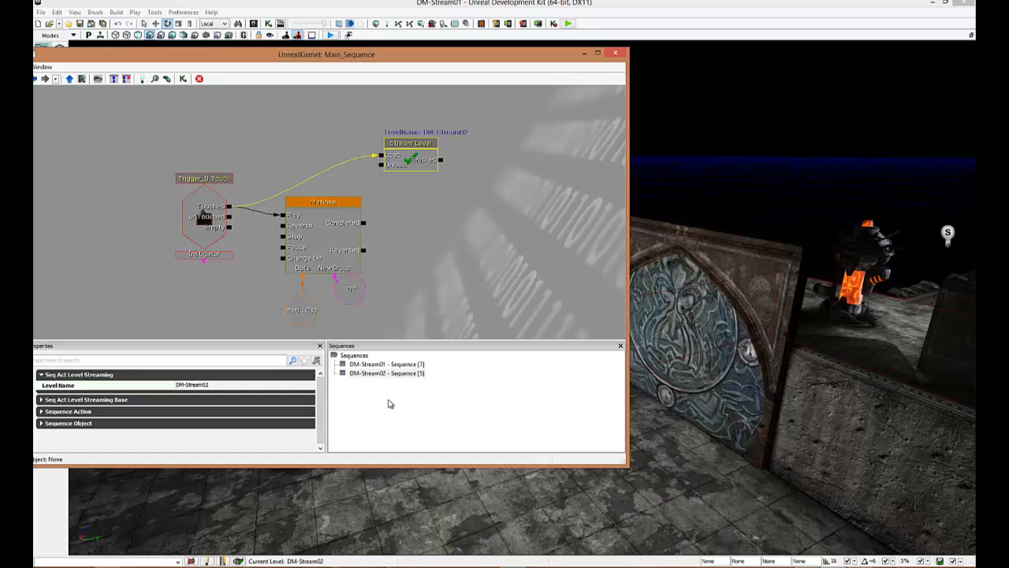
mouse_move(389, 404)
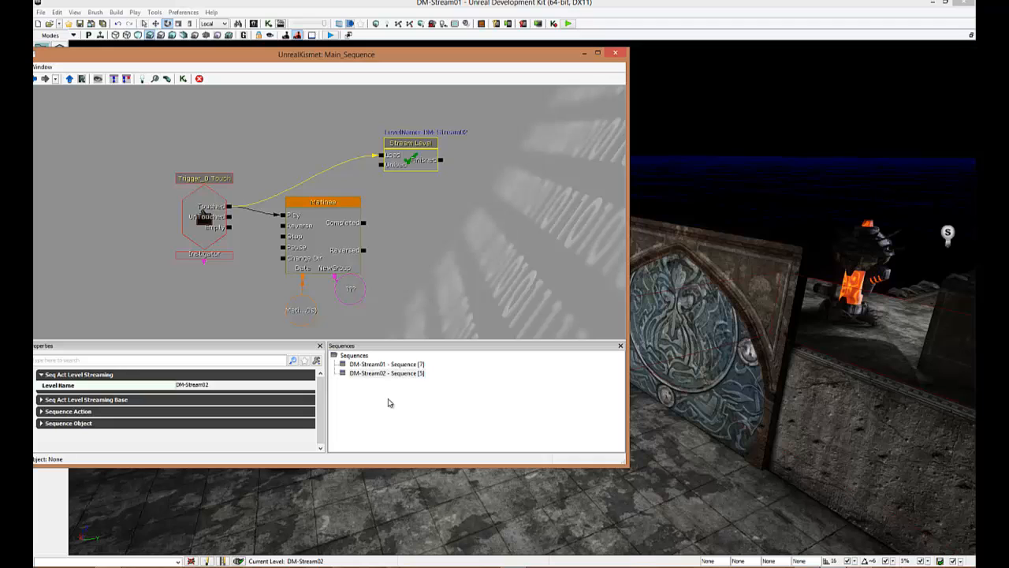
mouse_move(735, 450)
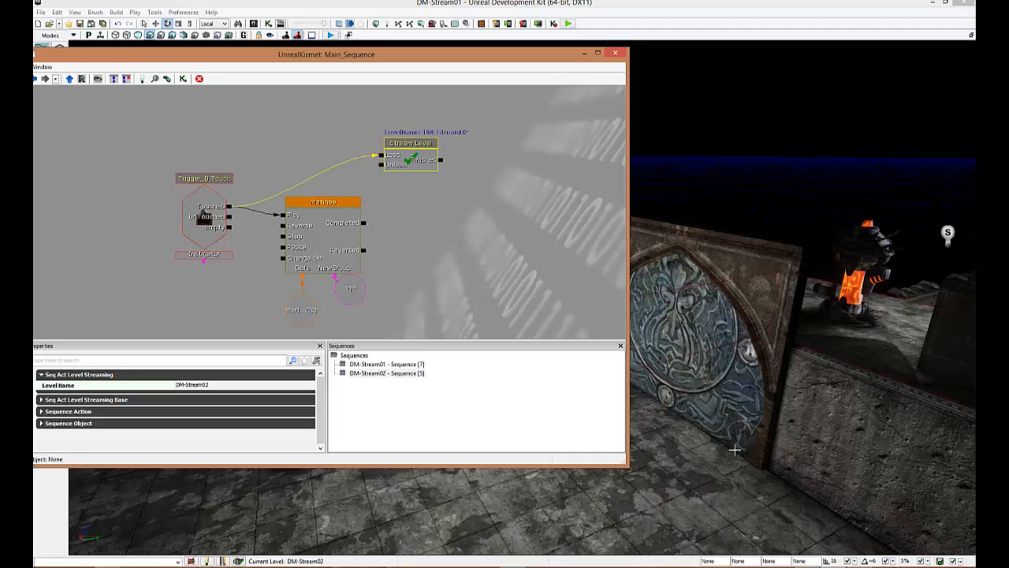
mouse_move(408, 509)
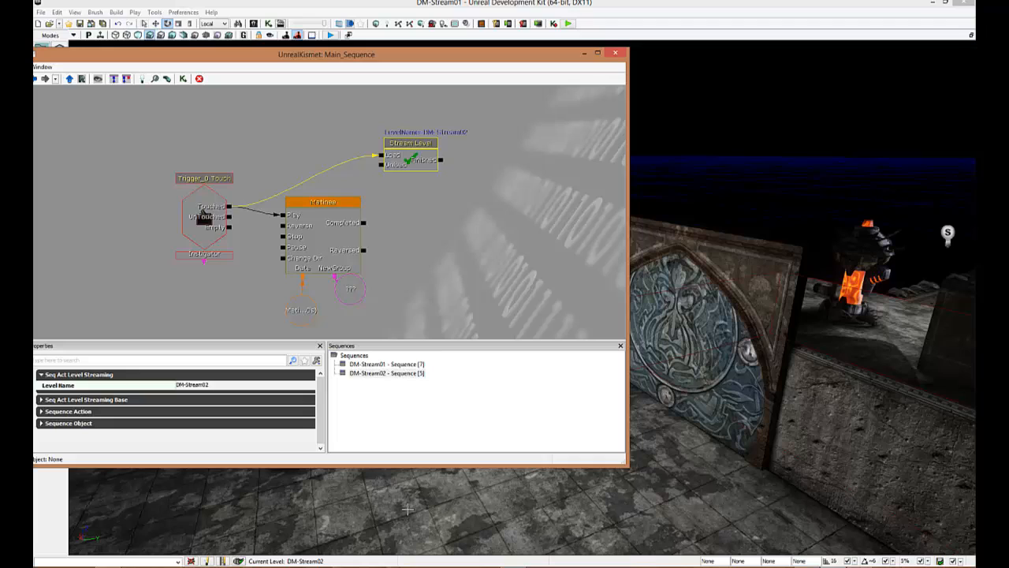
mouse_move(438, 354)
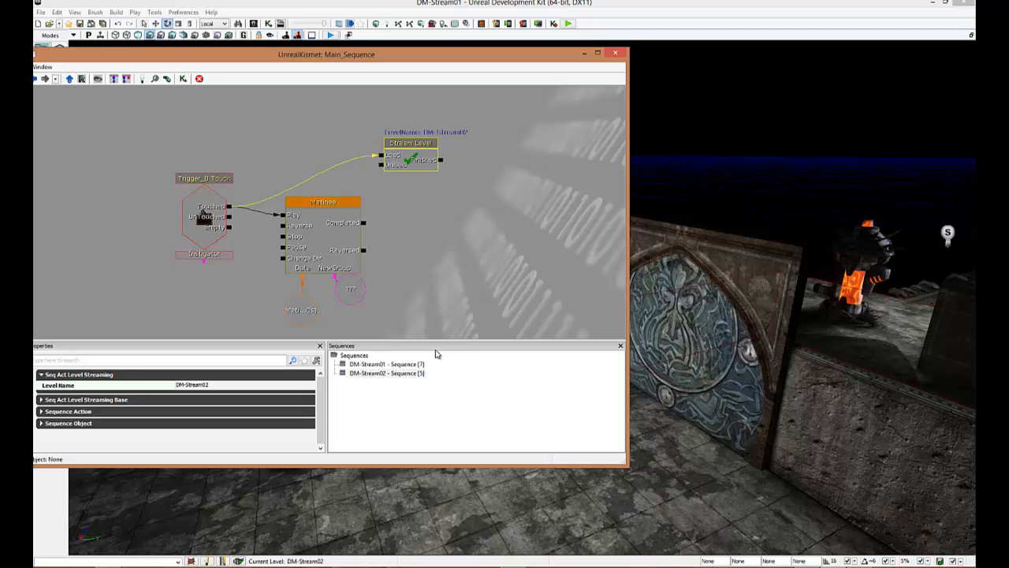
mouse_move(452, 373)
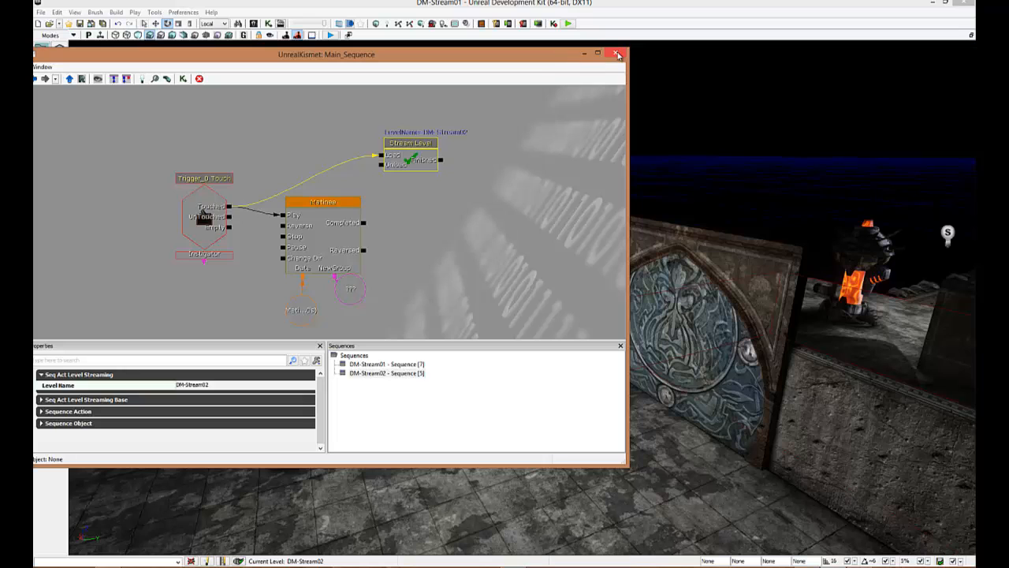
Step: Close Kismet and run the map in a Play In Editor preview window
left_click(616, 53)
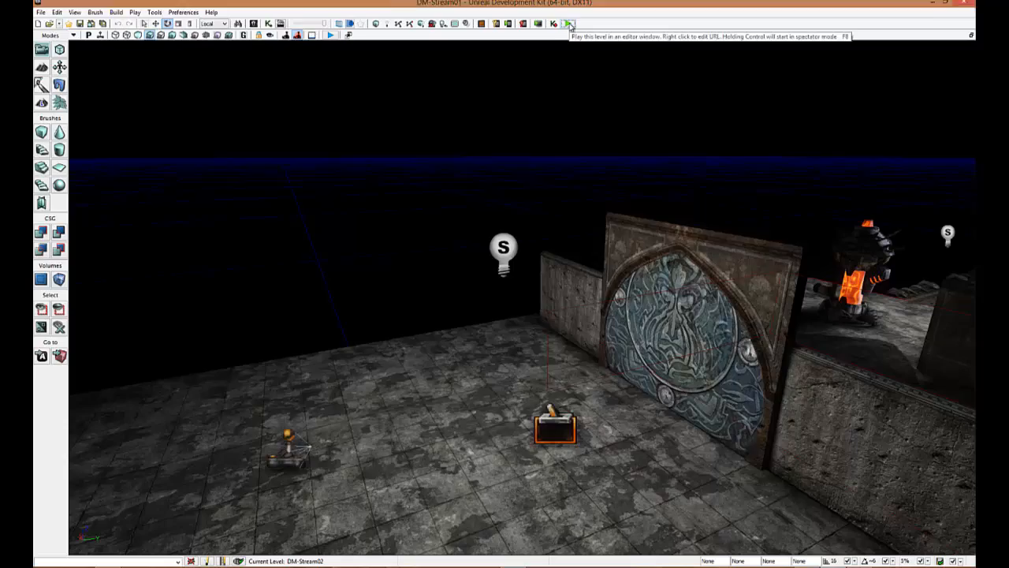
left_click(568, 23)
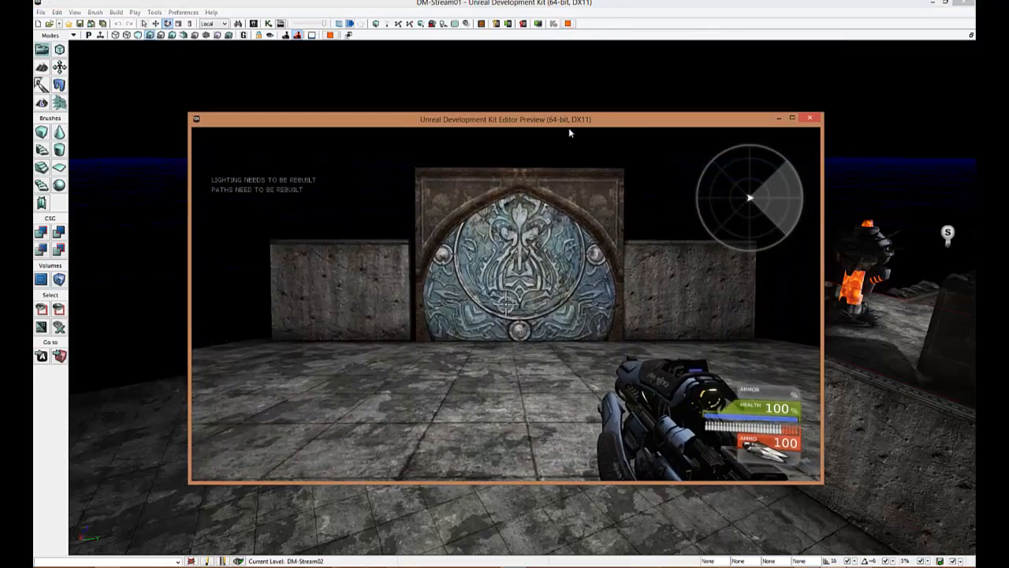